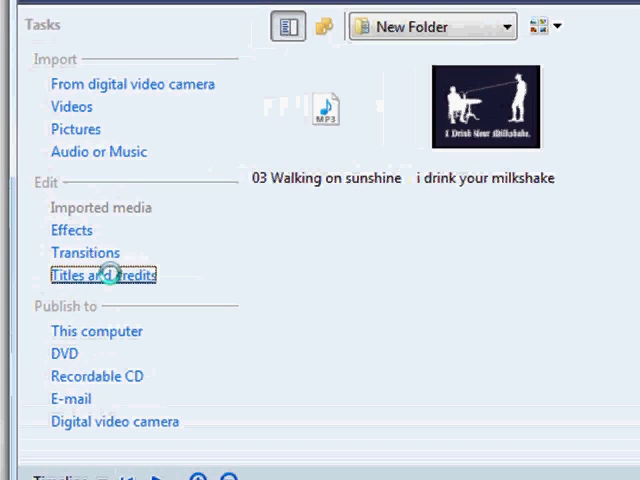
Open Titles and credits to show where a new title can be placed
left_click(110, 274)
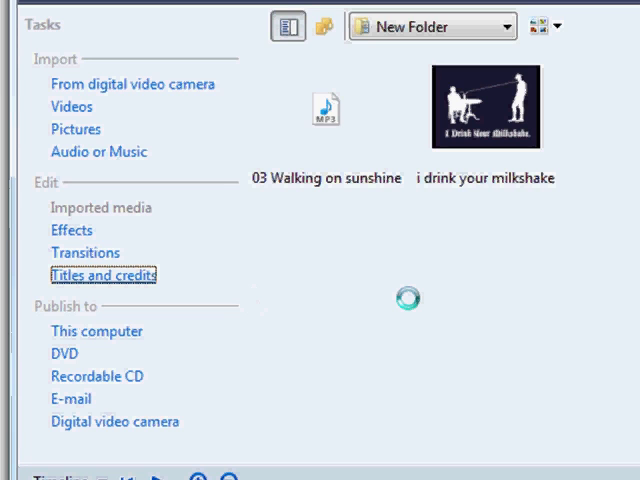
left_click(101, 274)
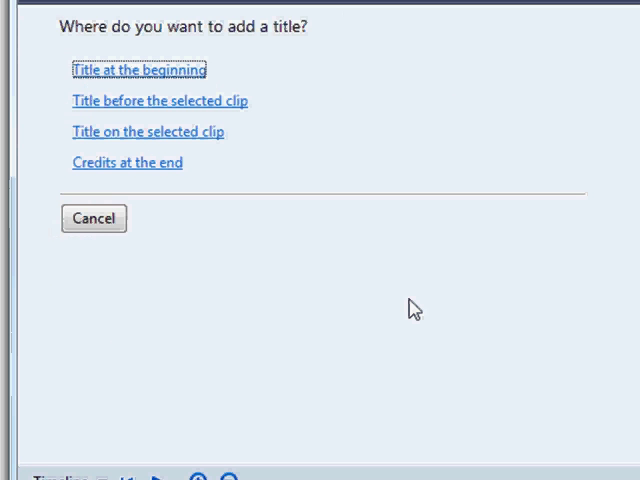
mouse_move(596, 419)
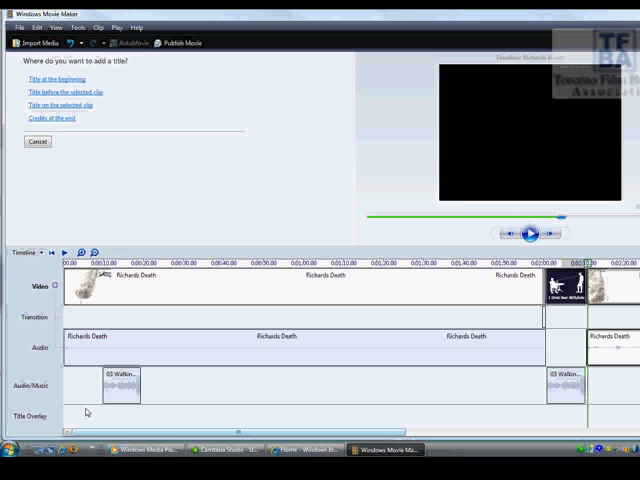
left_click(530, 233)
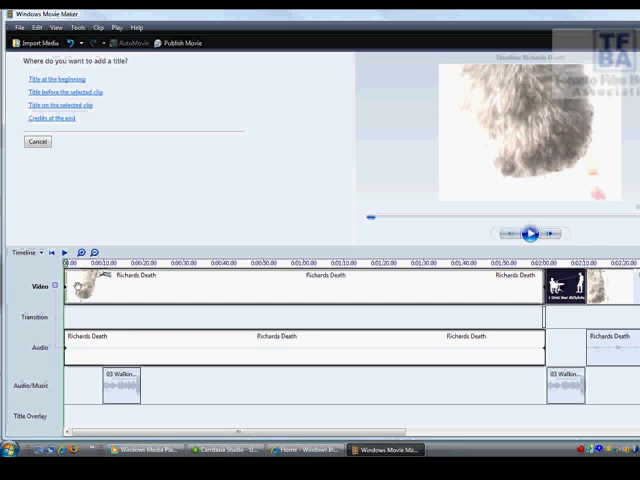
mouse_move(130, 350)
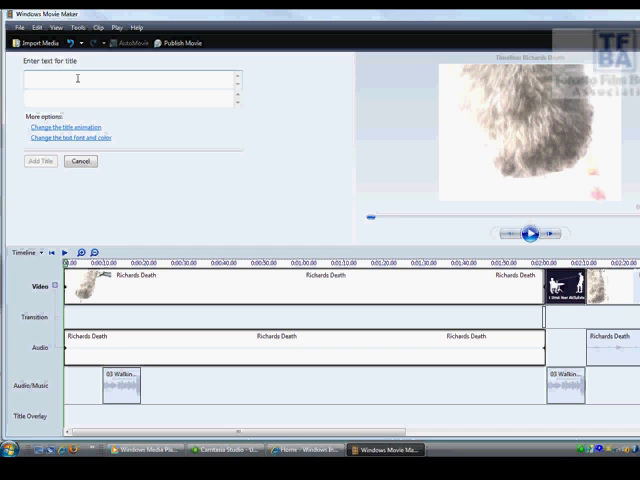
type("www.tf")
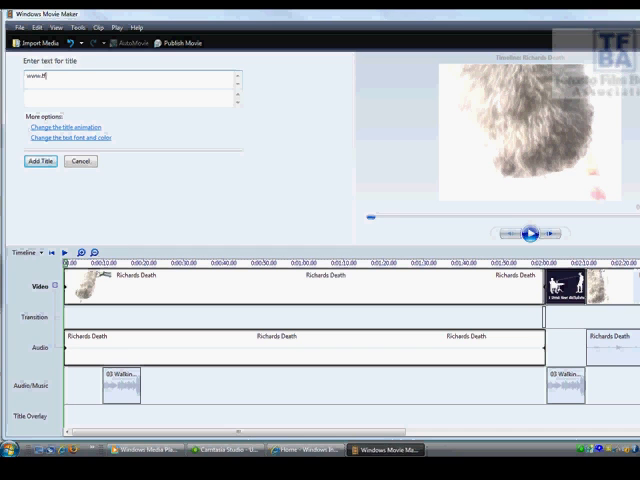
type("www.tfba.ca")
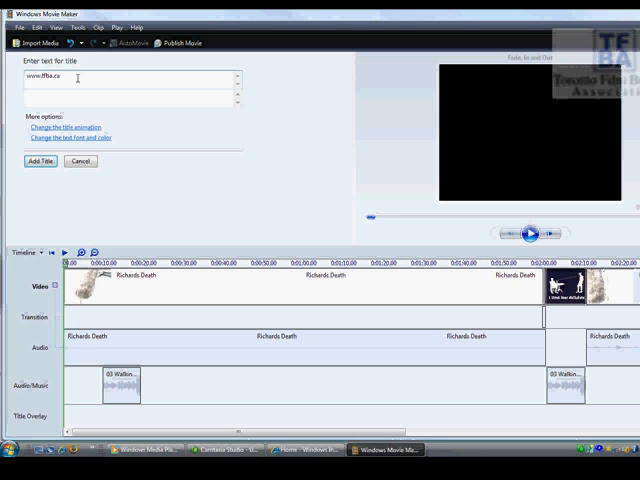
Switch the title animation to Typewriter
left_click(529, 233)
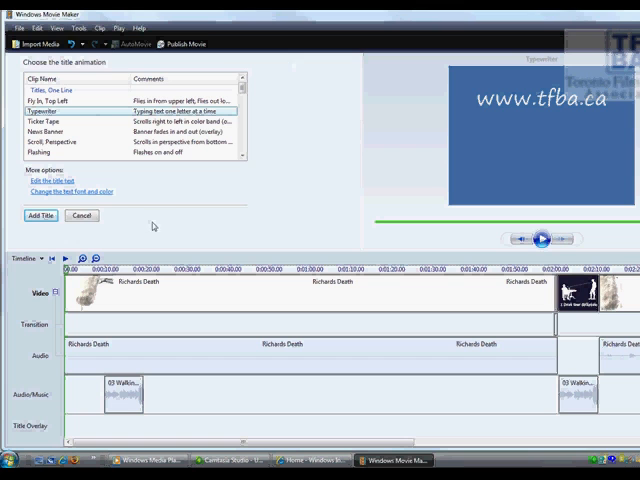
left_click(64, 193)
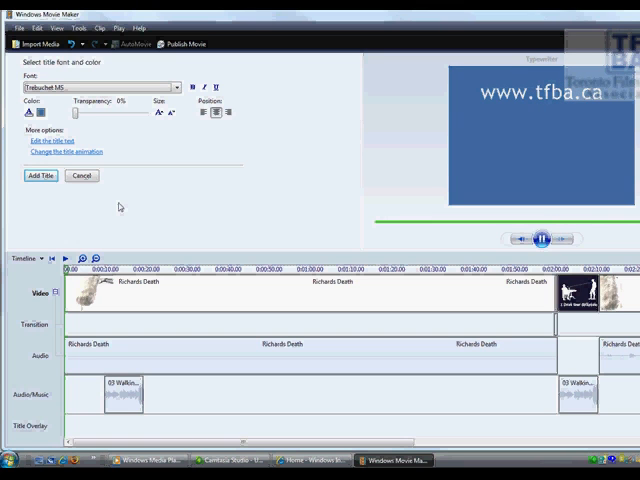
left_click(543, 237)
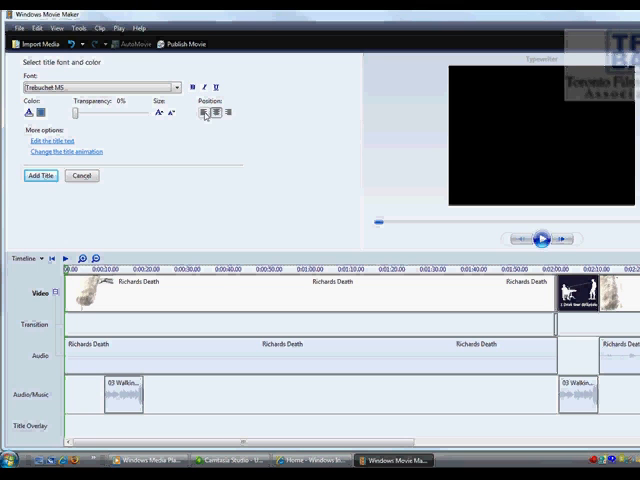
Set the title text colour to red and the background to black
left_click(206, 112)
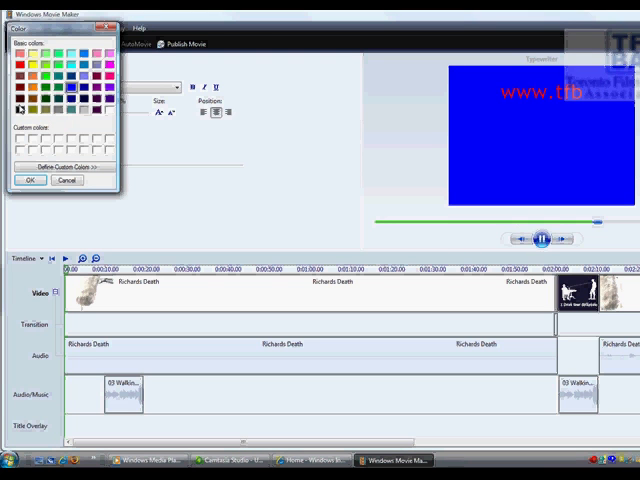
left_click(30, 180)
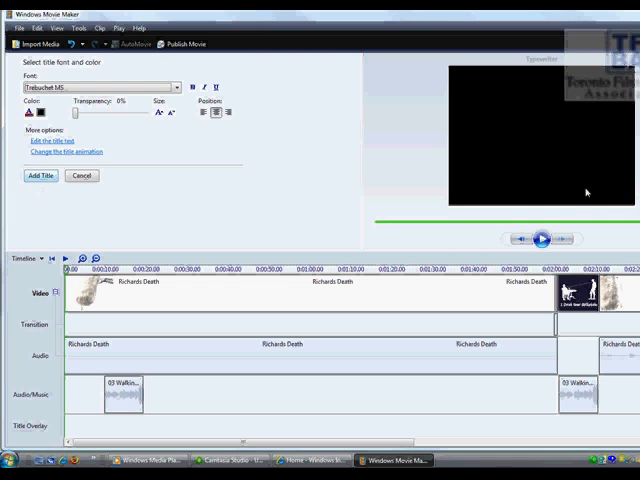
left_click(542, 237)
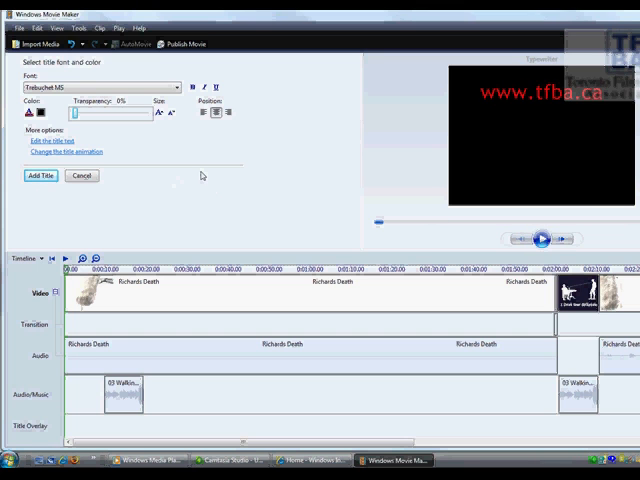
left_click(543, 237)
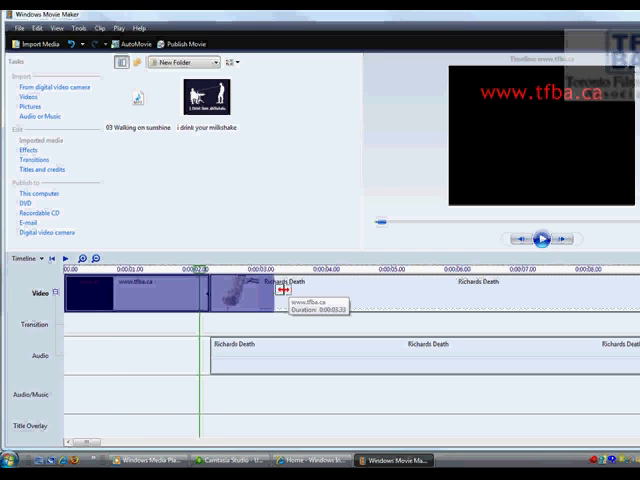
Move the title clip ahead of the Richards Death video and preview the opening
left_click_drag(270, 300, 200, 300)
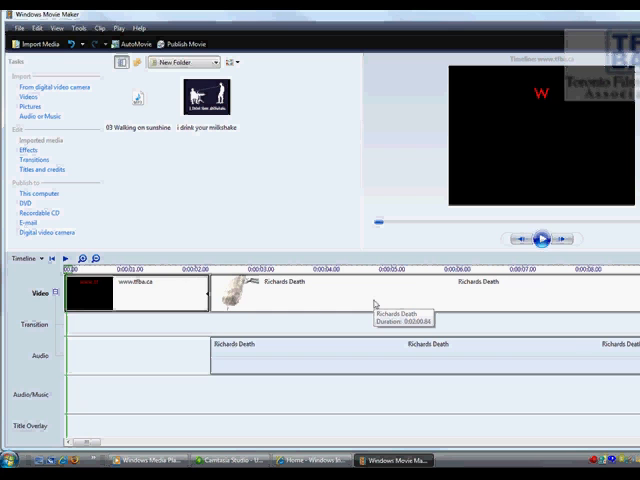
left_click(542, 237)
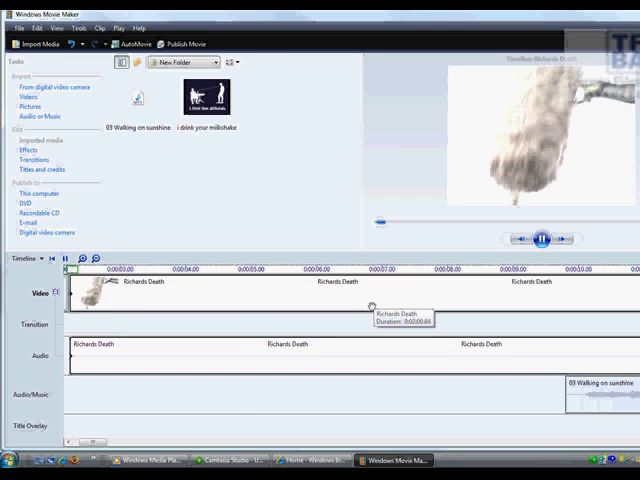
left_click(543, 237)
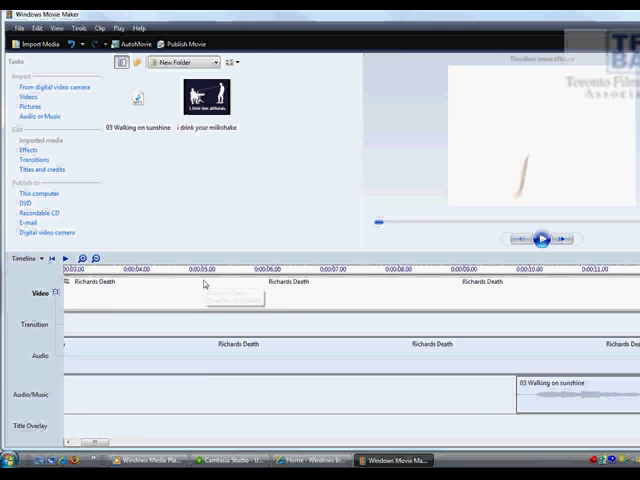
Apply the Diagonal, Down Right transition before Richards Death and preview it
left_click(33, 160)
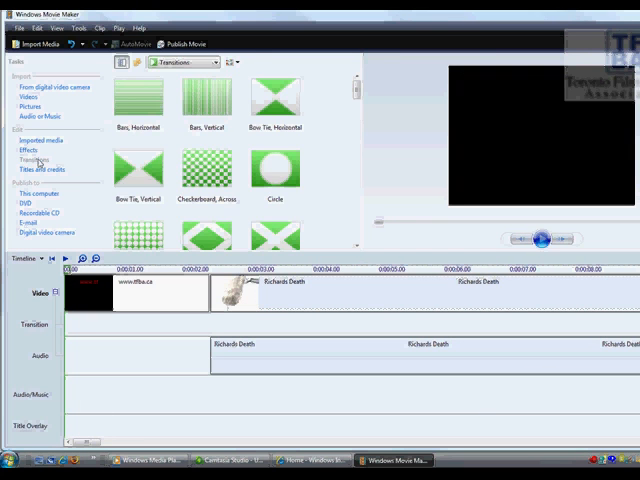
left_click(207, 172)
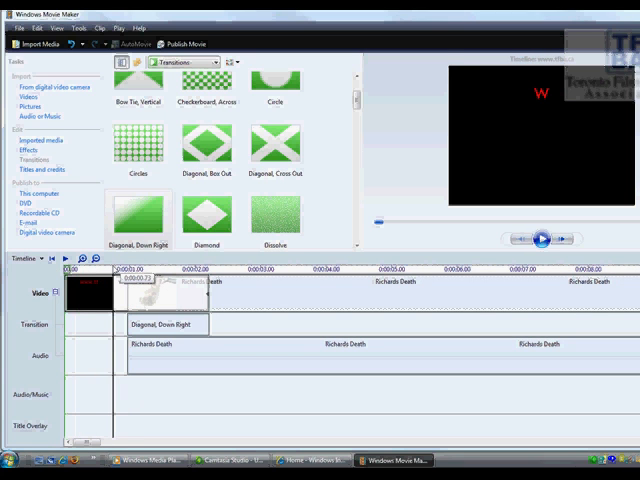
left_click(541, 238)
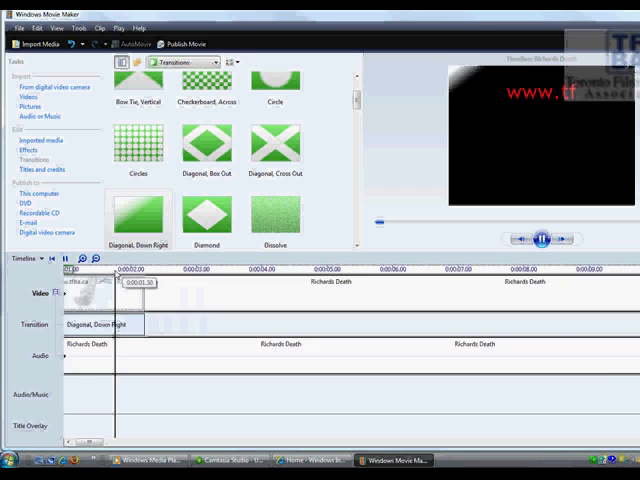